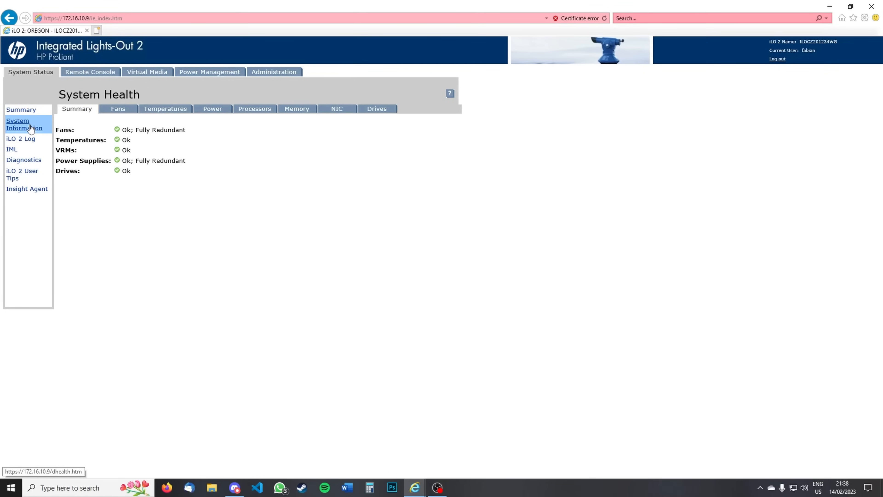
Go from the iLO 2 health summary to the server's System Information page.
click(90, 72)
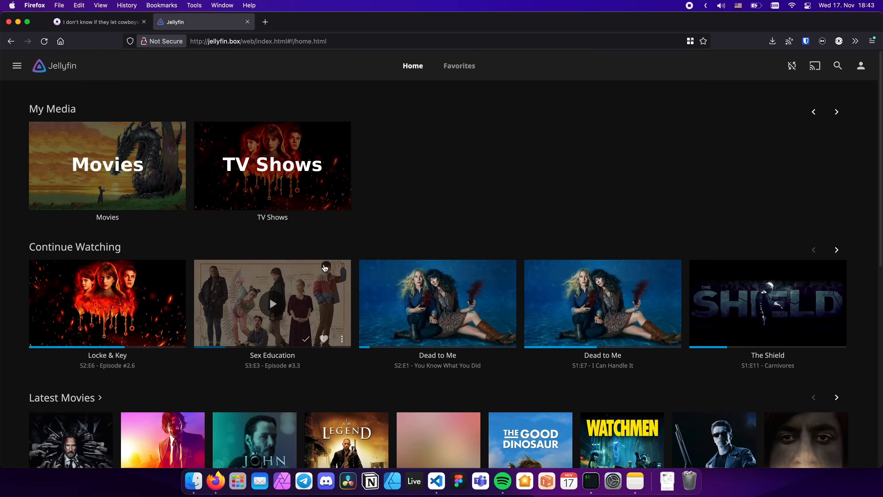
Choose a title card from the Jellyfin home screen's media libraries.
click(203, 21)
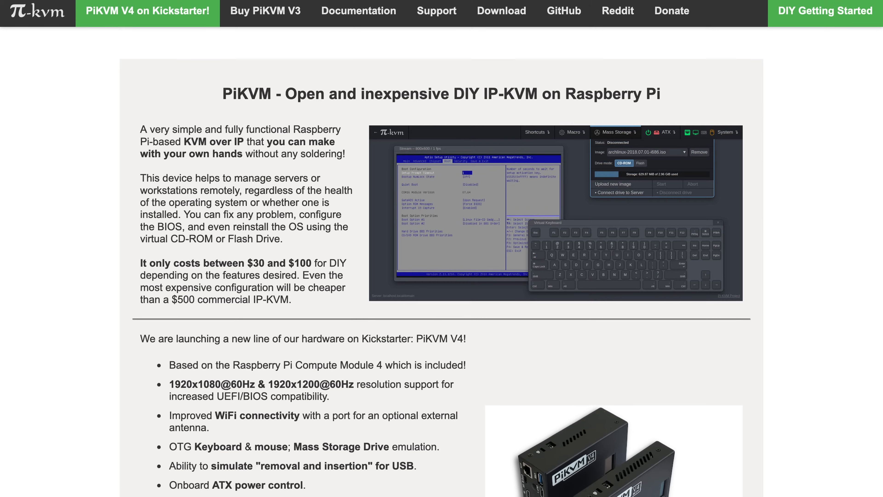
Scroll the pikvm.org home page past the intro to the PiKVM V4 feature list.
scroll(down, 3)
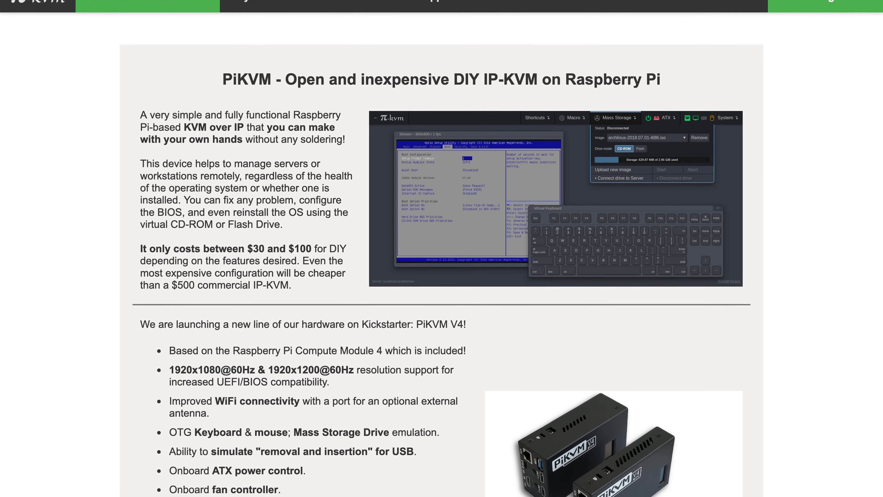
scroll(down, 3)
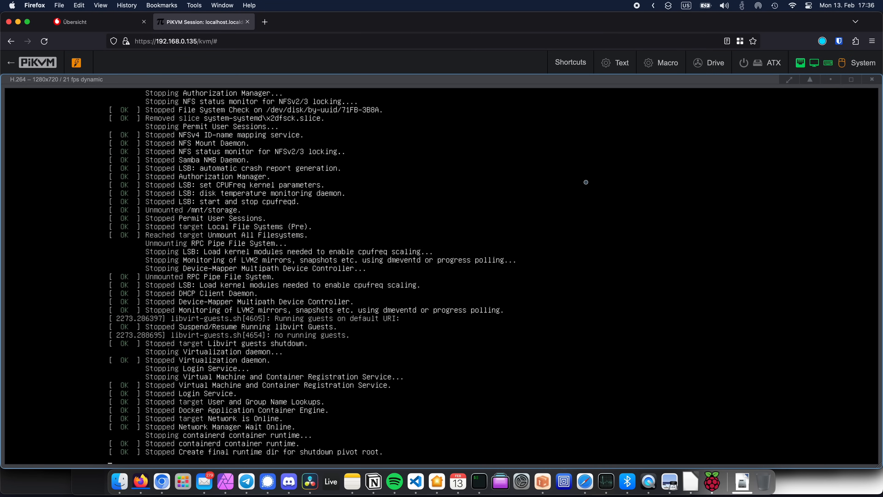
Attach the Ubuntu desktop ISO as the virtual drive image, then reset the server via ATX and confirm.
click(709, 63)
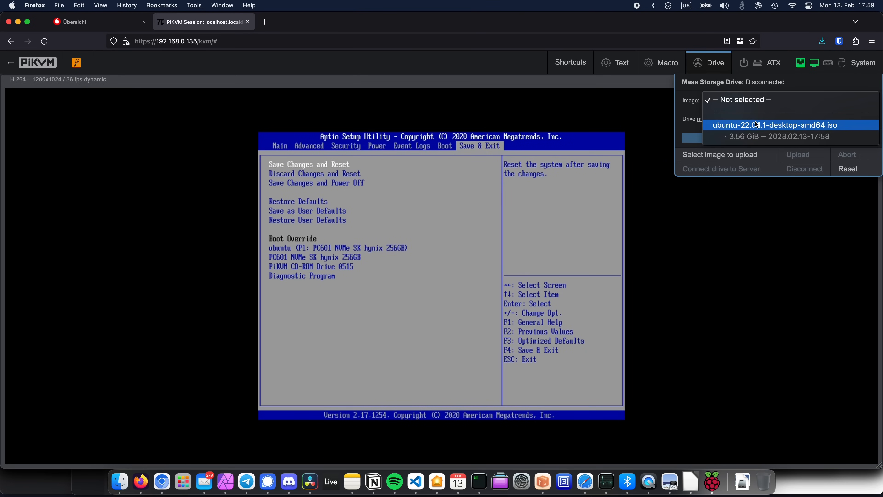
click(775, 124)
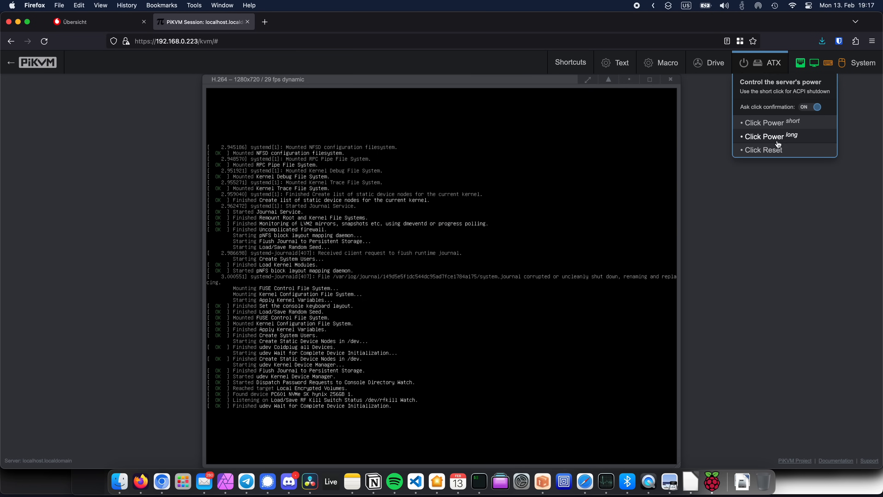
click(764, 149)
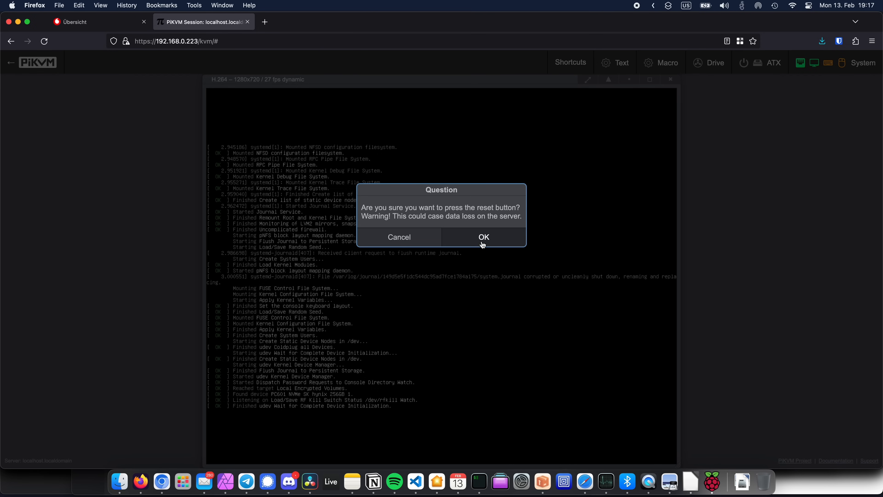
click(484, 236)
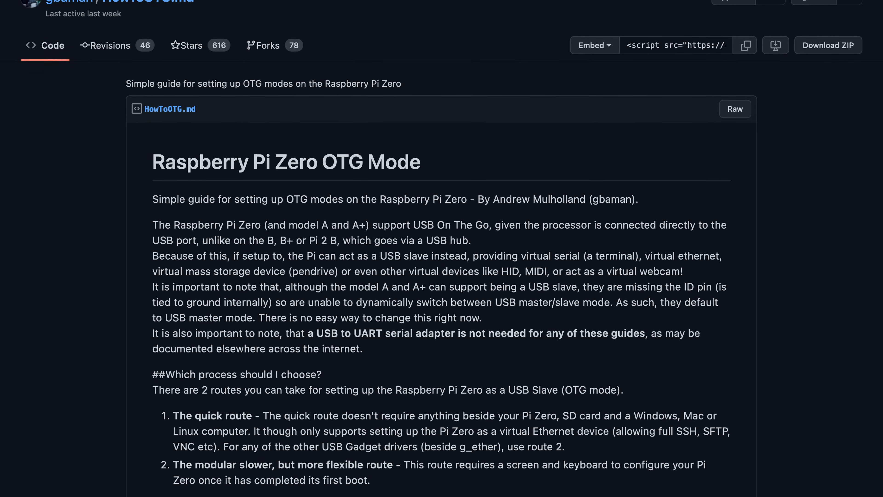
Scroll through the HowToOTG.md gist on Raspberry Pi Zero OTG mode routes.
scroll(down, 3)
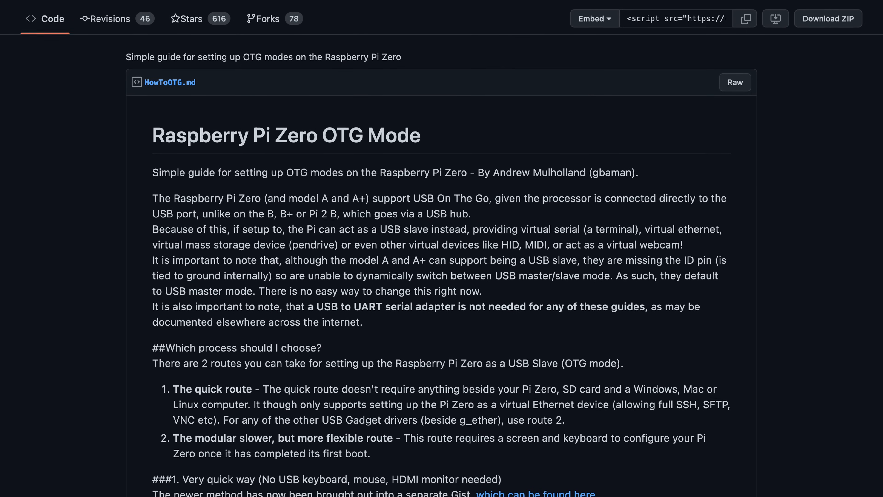
scroll(down, 3)
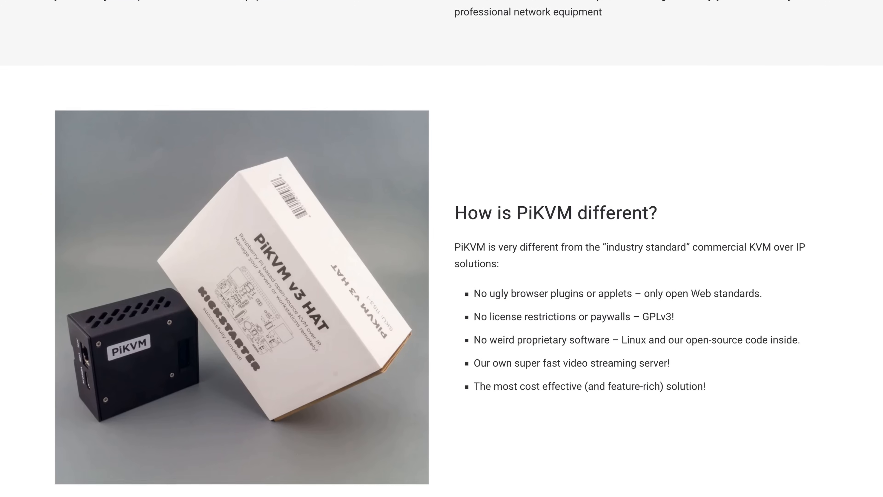
Scroll to the 'How is PiKVM different?' section of the PiKVM site.
scroll(down, 3)
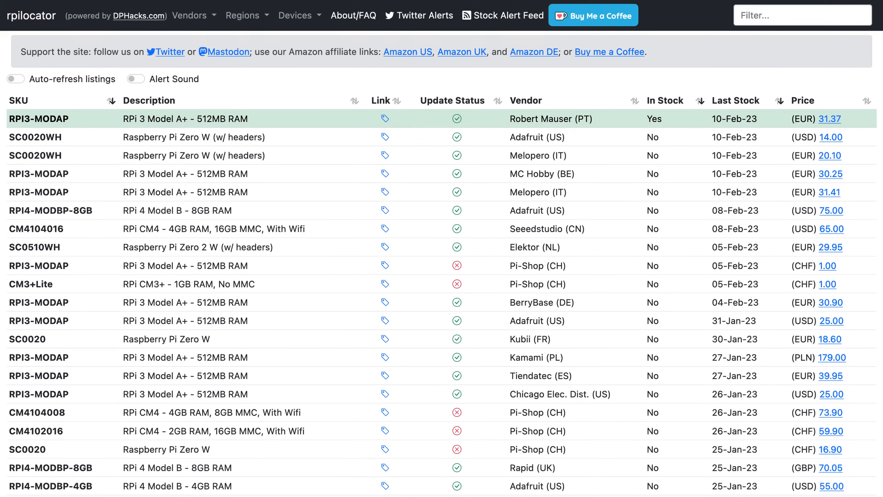
Scroll the rpilocator table of Raspberry Pi SKUs, vendors, stock status and prices.
scroll(down, 3)
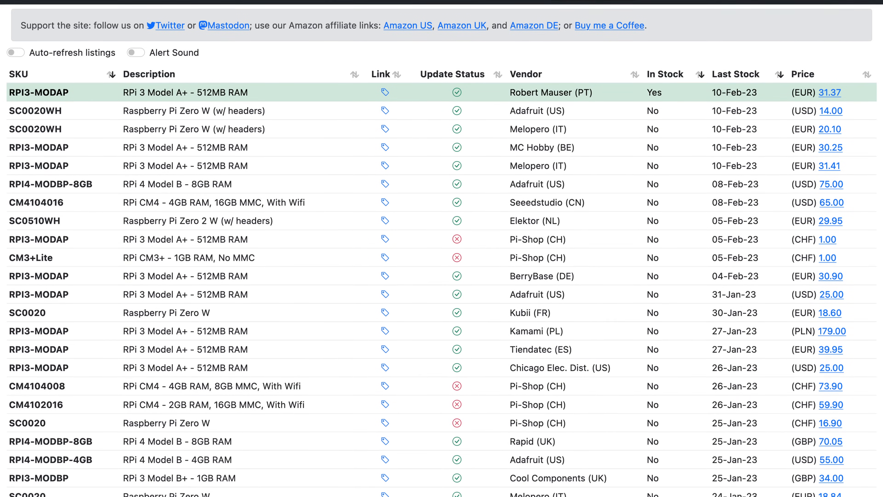
scroll(down, 3)
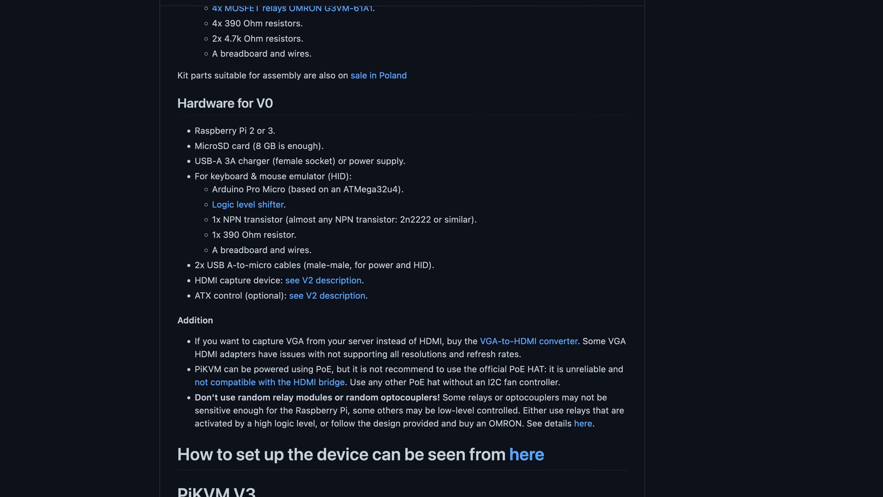
Follow the PiKVM README link to the kvmd-armbian repository and scroll its README.
click(525, 454)
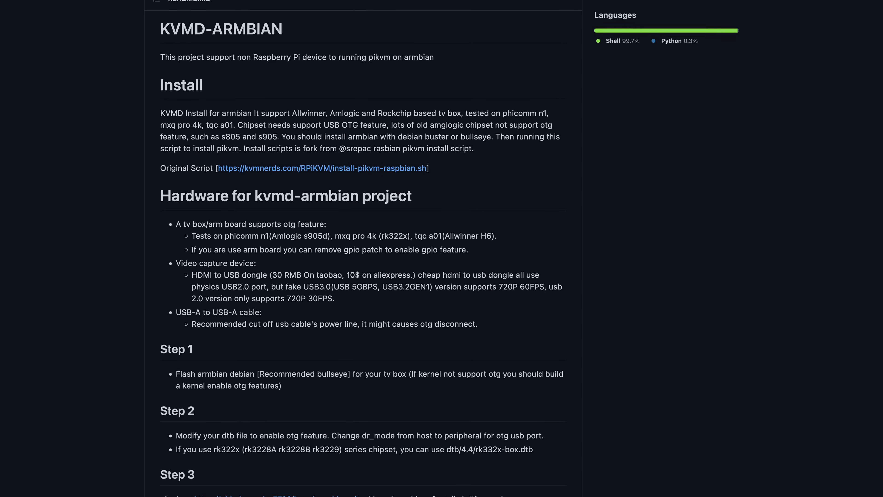
scroll(down, 3)
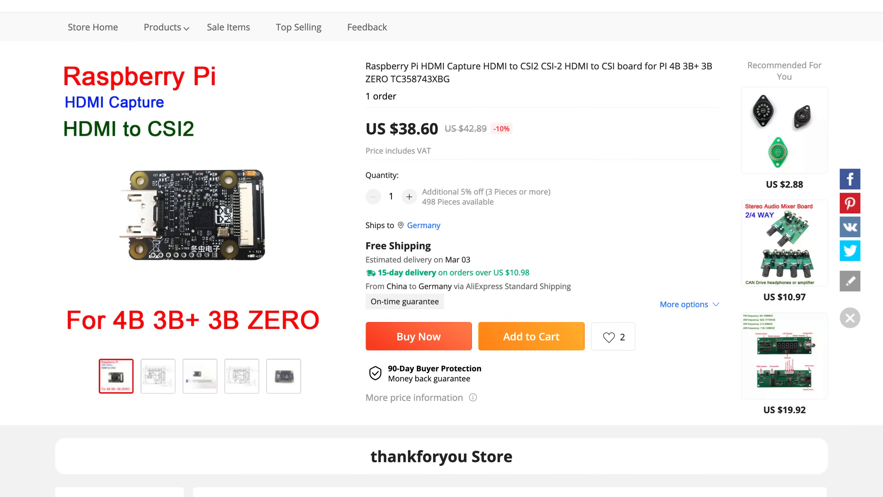
Scroll the AliExpress listings for the HDMI-to-CSI2 board, blicube USB/PWR splitter and ATXA-A adapter.
scroll(down, 3)
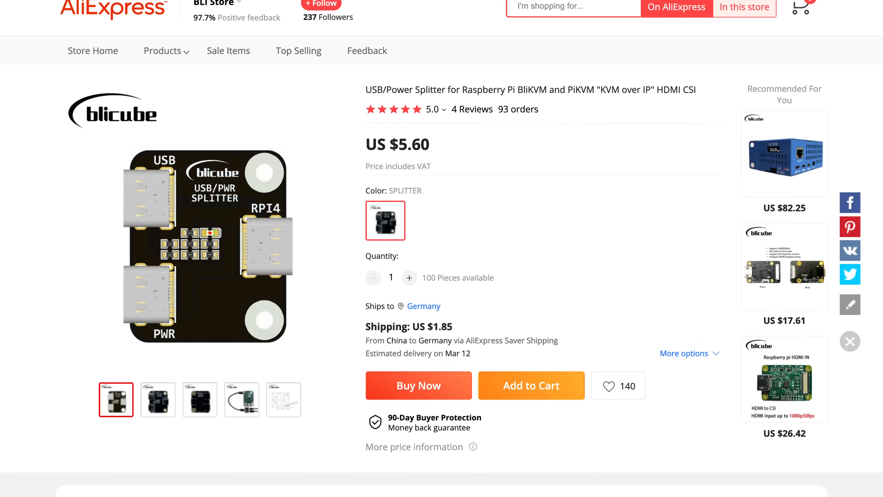
scroll(down, 3)
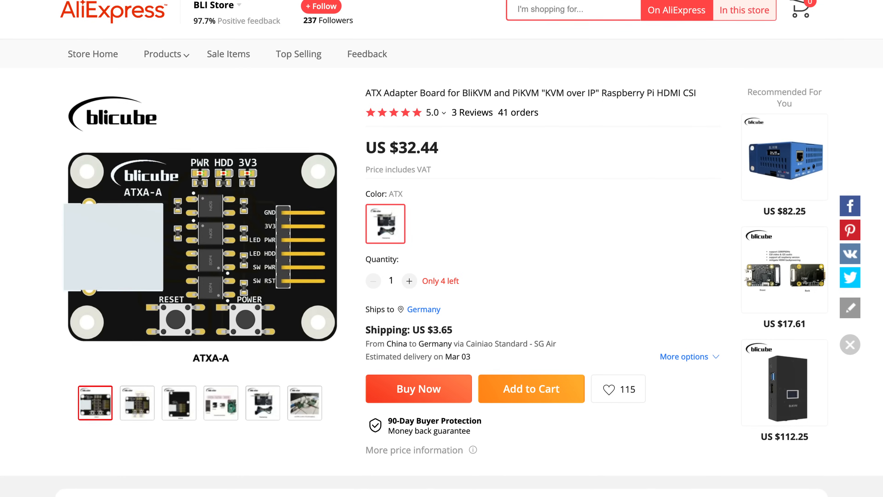
scroll(down, 3)
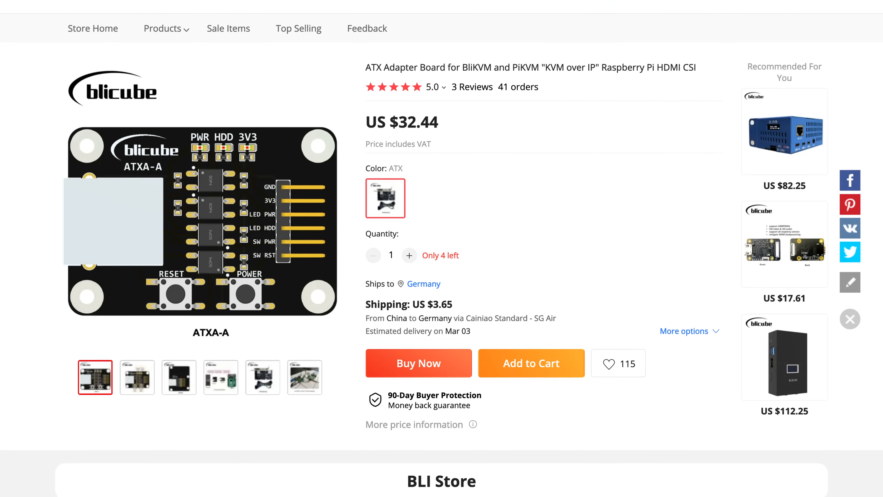
scroll(down, 3)
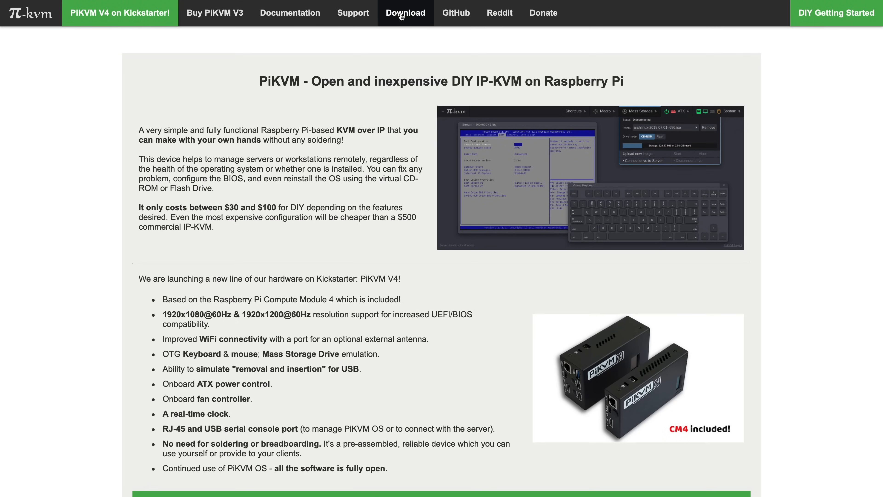
From the Download page, start downloading v2-hdmi-rpi4-latest.img.xz and allow it in Safari.
click(405, 13)
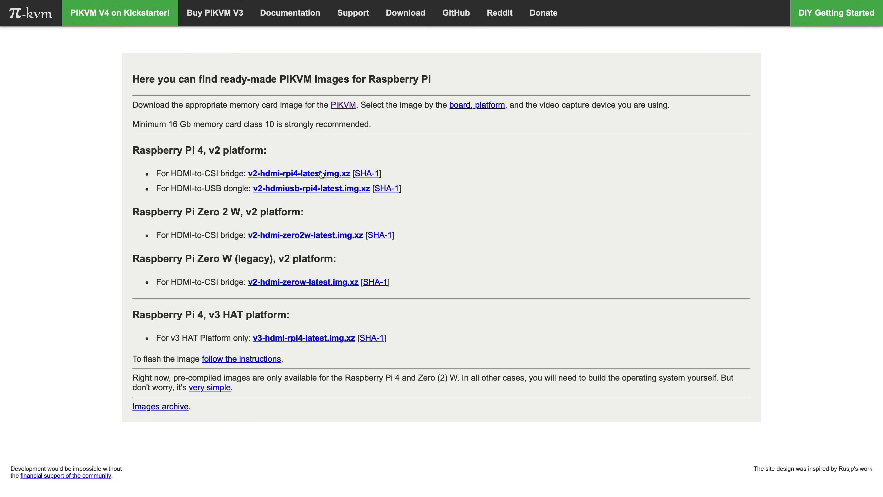
click(298, 173)
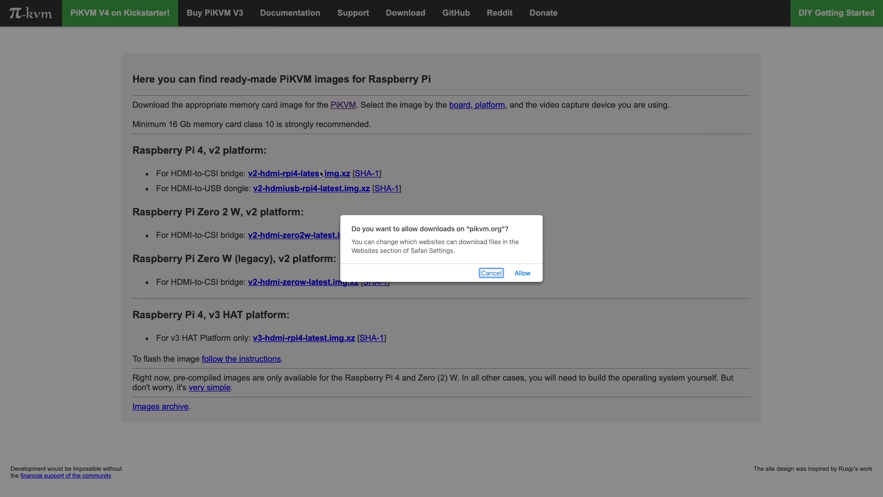
click(521, 272)
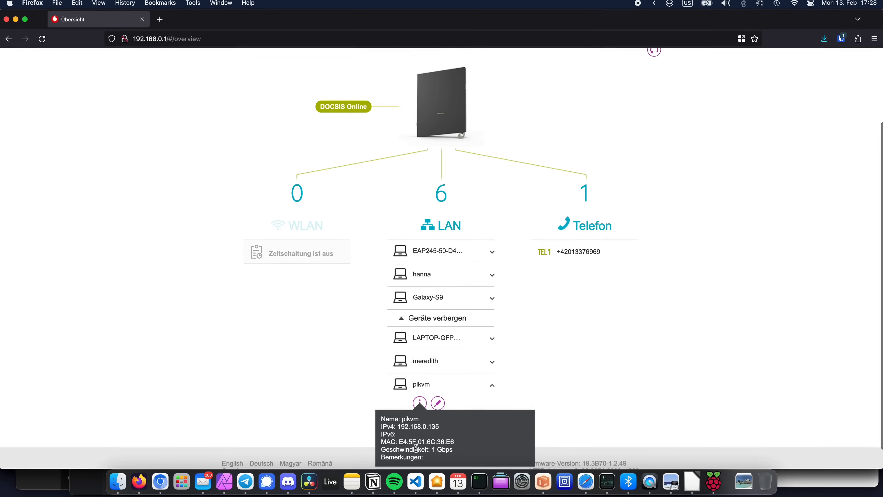
scroll(down, 3)
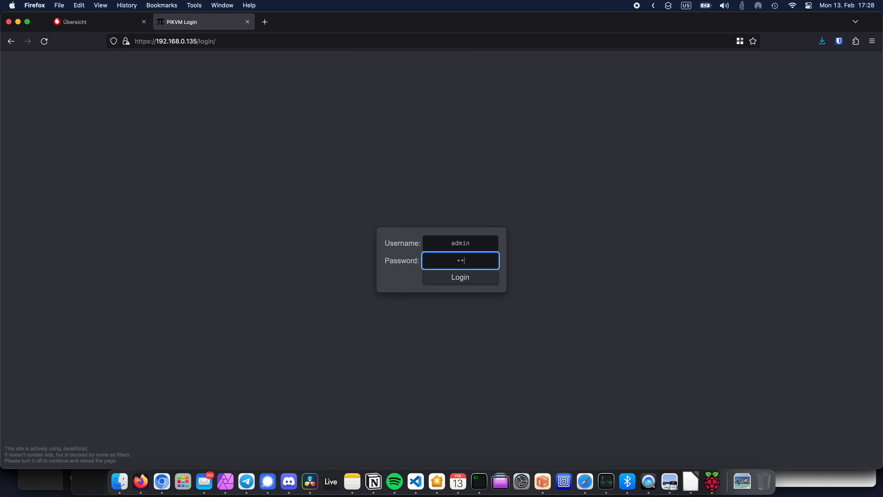
Log in, start the KVM session, send Del to enter BIOS and show the virtual drive panel.
click(460, 277)
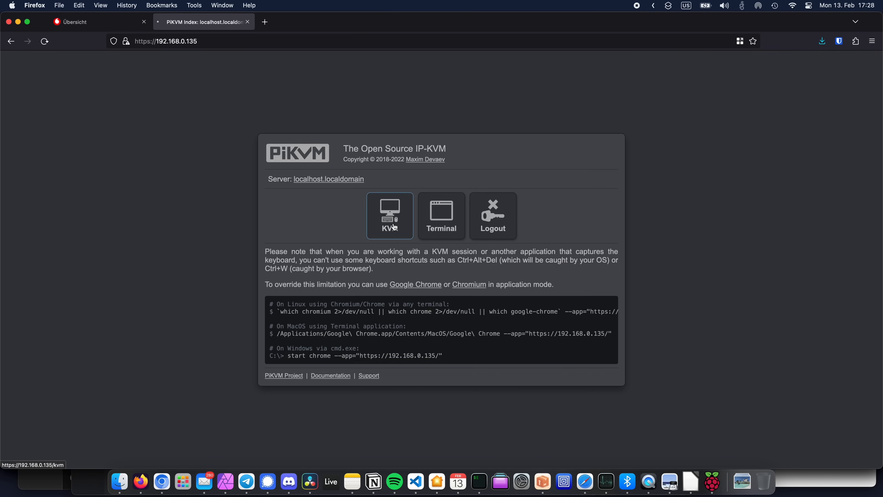
click(389, 216)
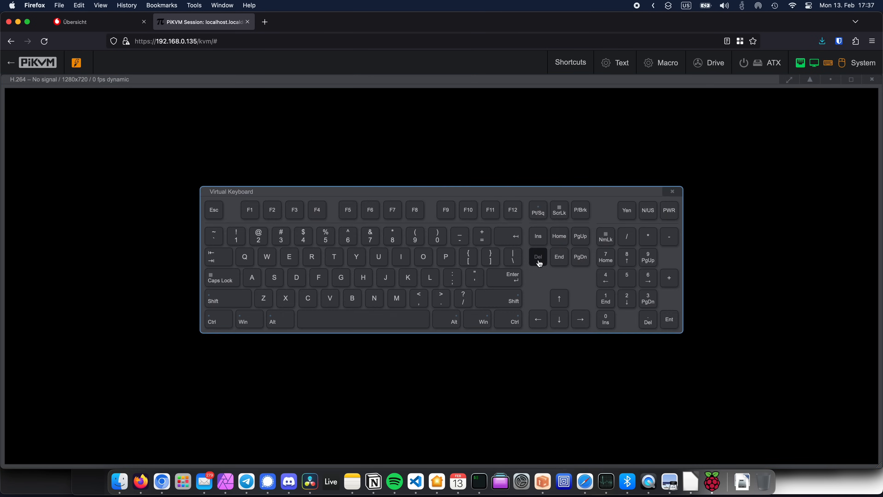
click(538, 257)
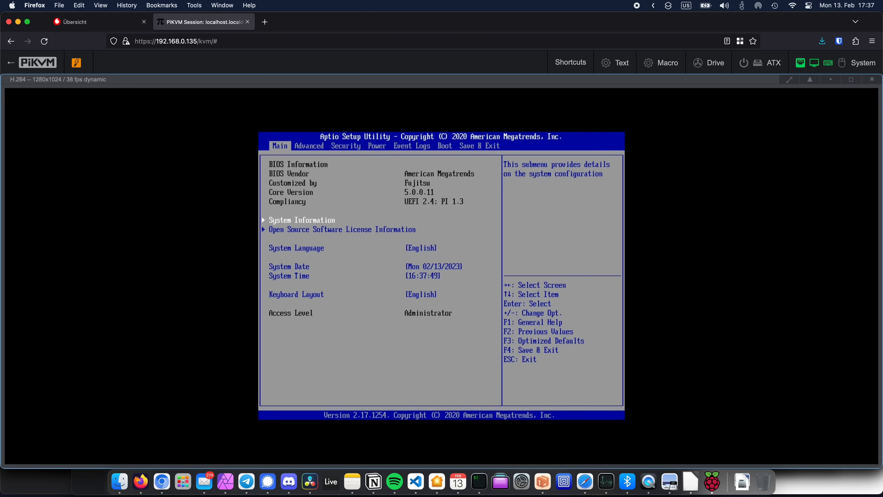
click(709, 62)
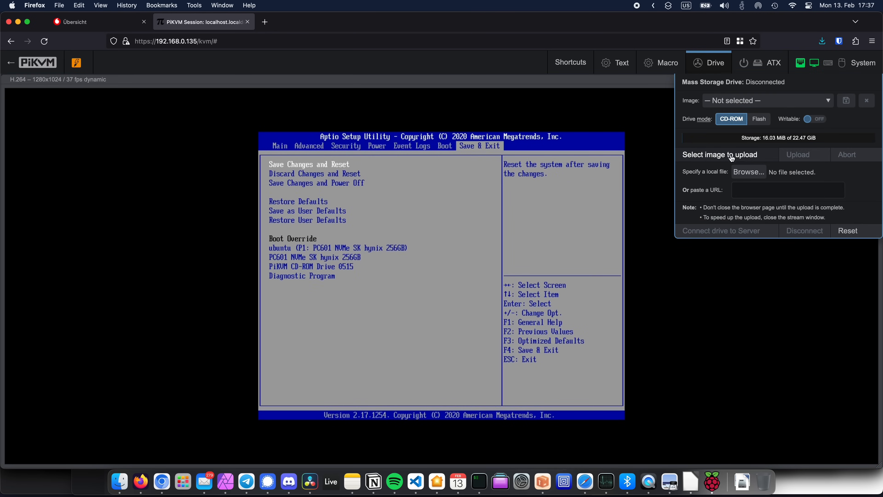
Choose the ubuntu-22.04.1-desktop ISO from Downloads as the virtual drive image.
click(749, 172)
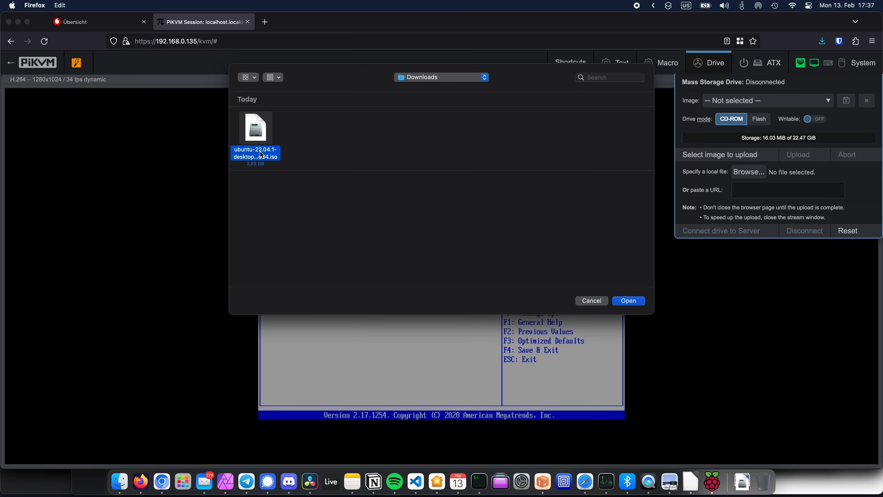
click(628, 301)
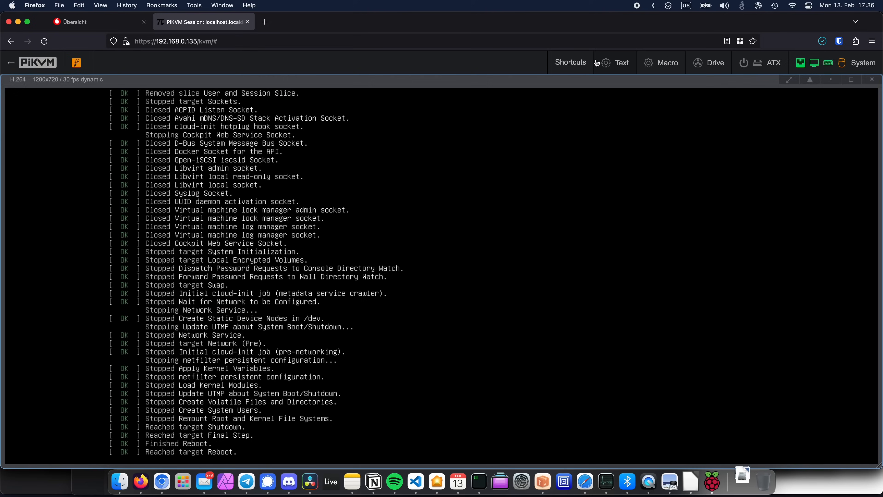
View the AliExpress BliKVM PCIe listing, then browse eBay Contax T2 camera results.
click(570, 62)
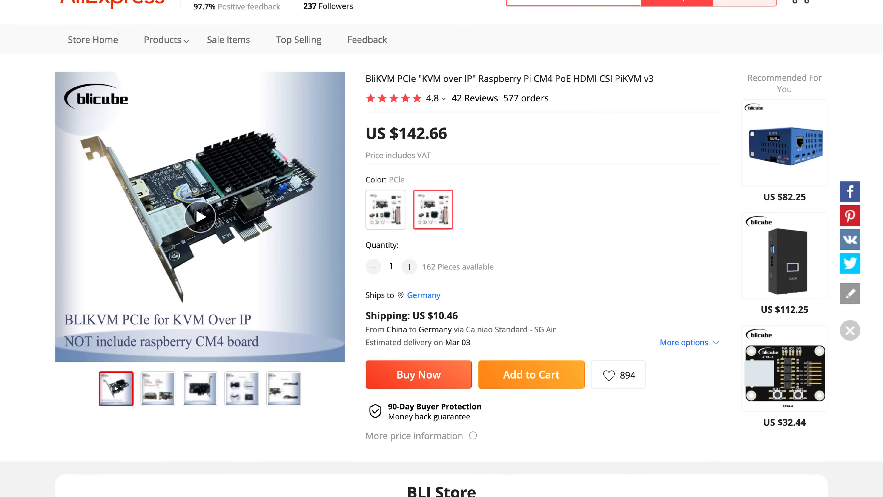
scroll(down, 3)
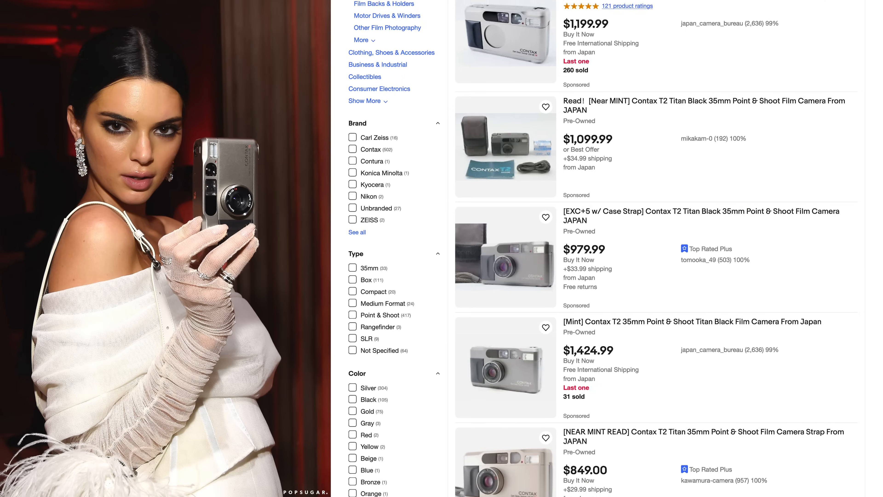
scroll(down, 3)
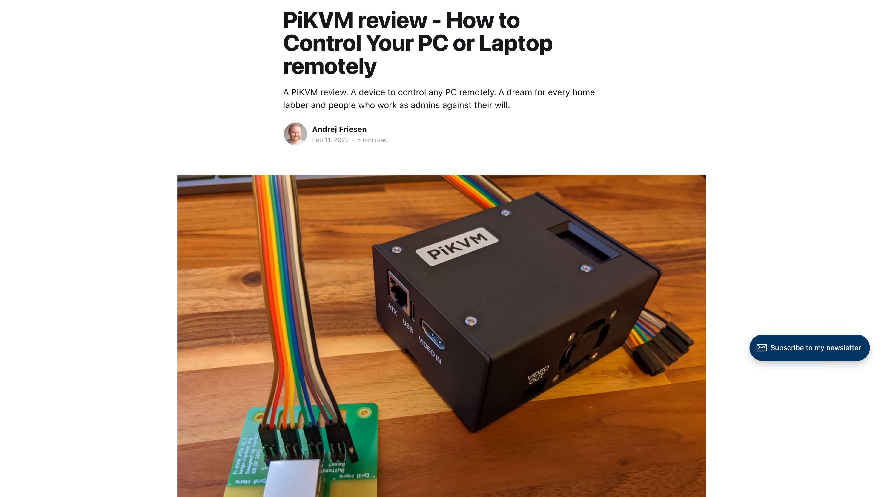
Scroll further down the PiKVM review article.
scroll(down, 3)
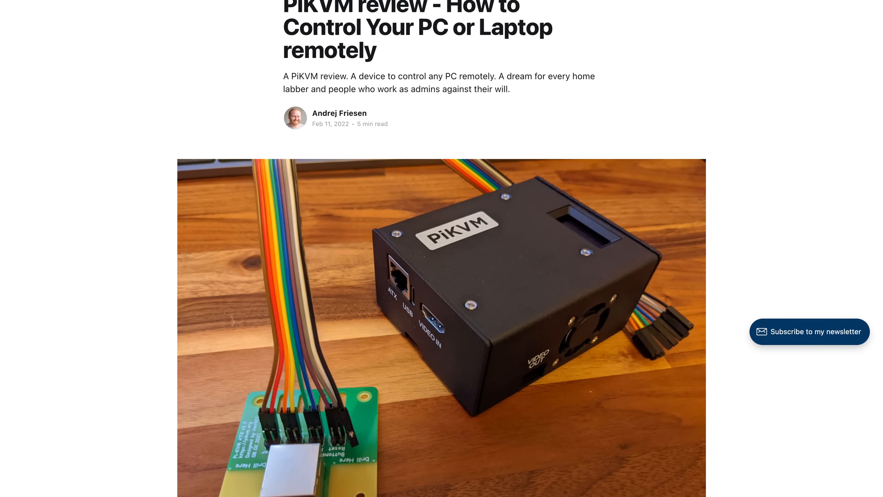
scroll(down, 3)
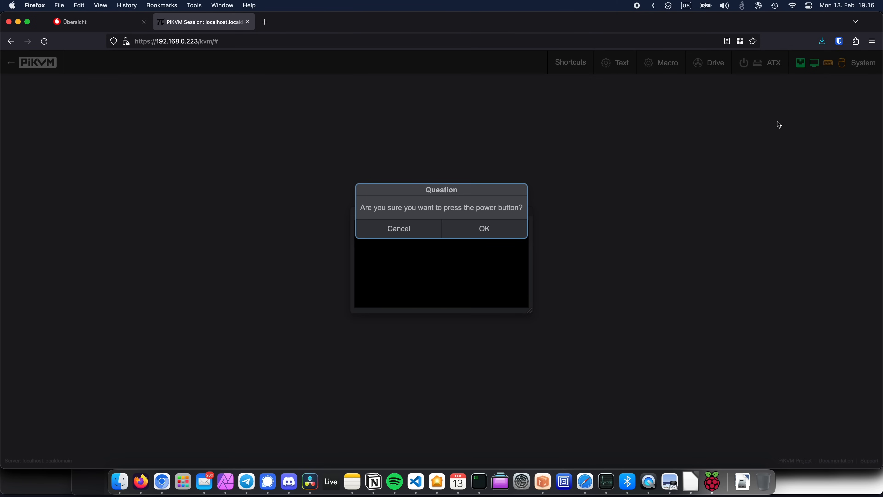
Confirm the power-button press so the Fujitsu server boots into its BIOS POST.
click(483, 228)
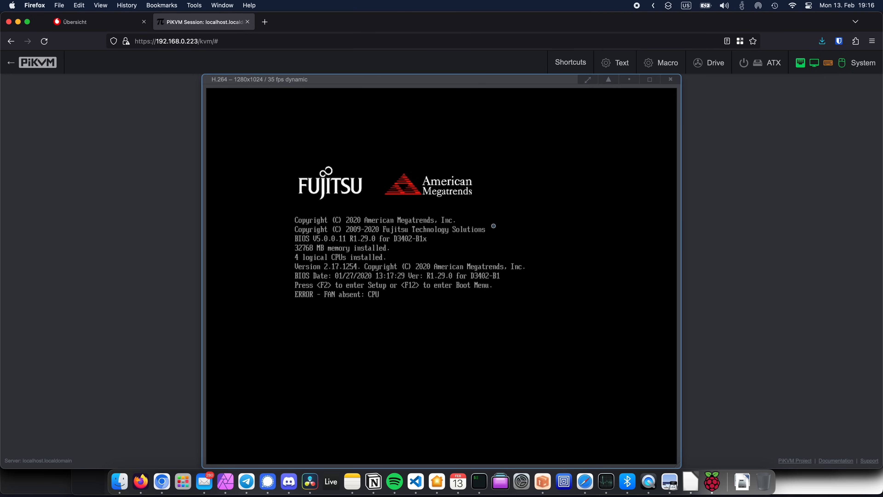
click(93, 21)
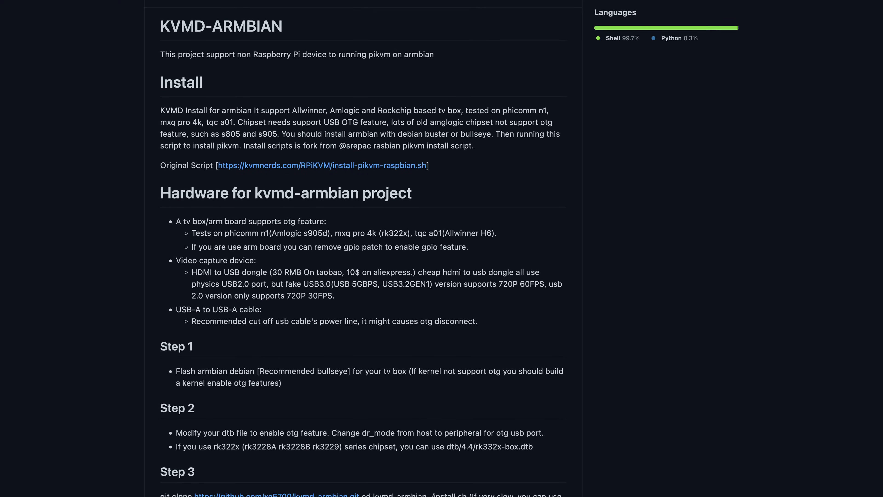
Scroll through the kvmd-armbian README hardware requirements and install steps.
scroll(down, 3)
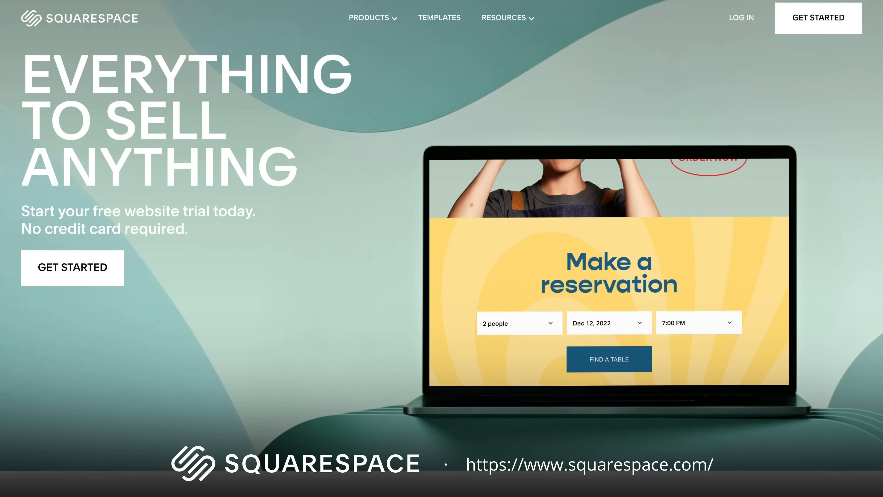
scroll(down, 3)
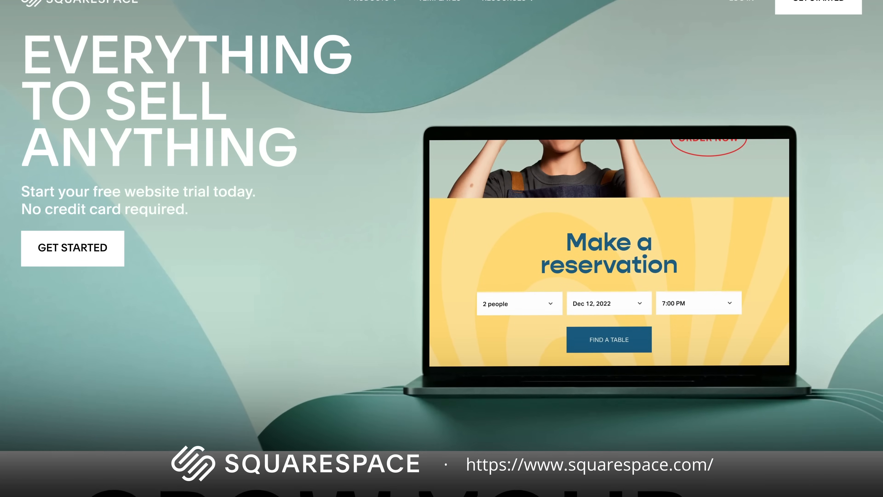
scroll(down, 3)
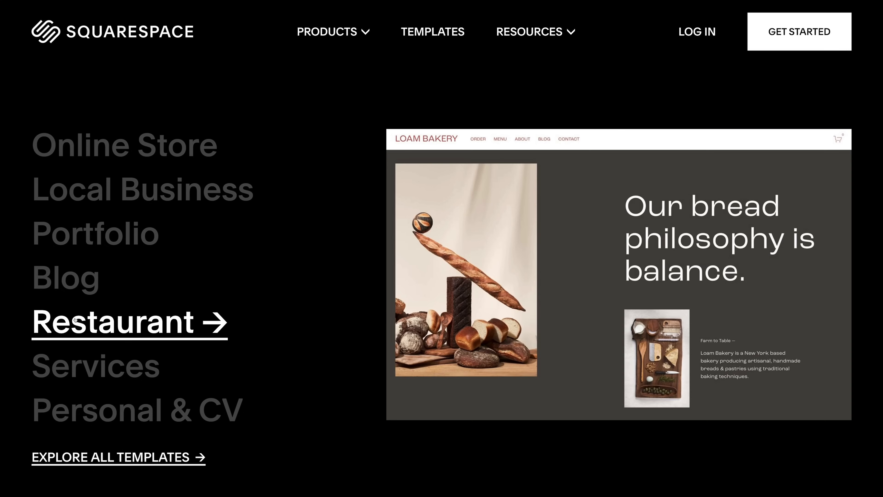
click(96, 365)
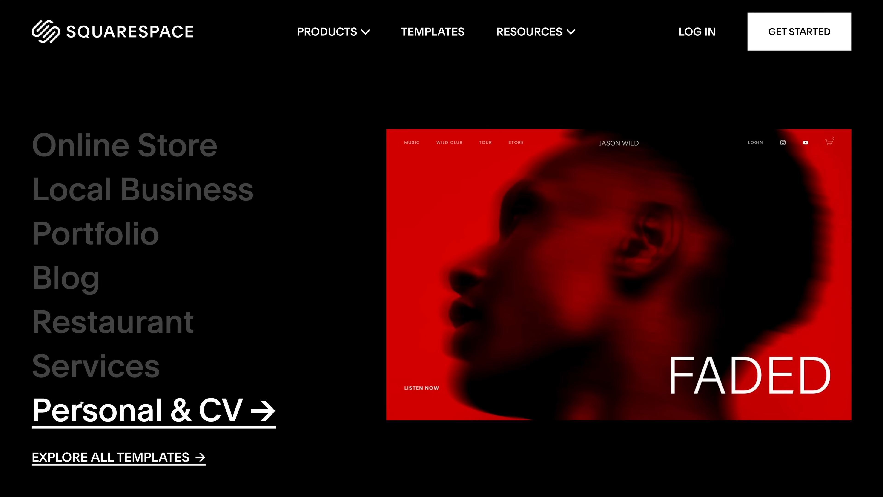
scroll(down, 3)
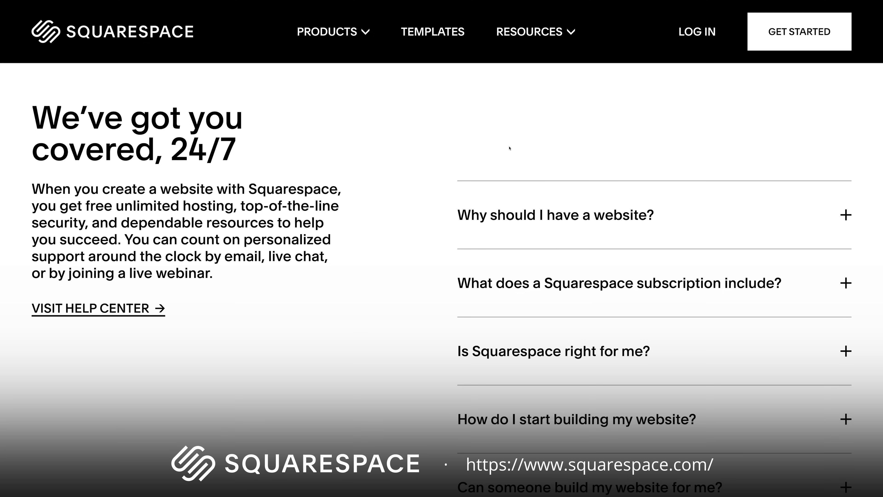
mouse_move(363, 79)
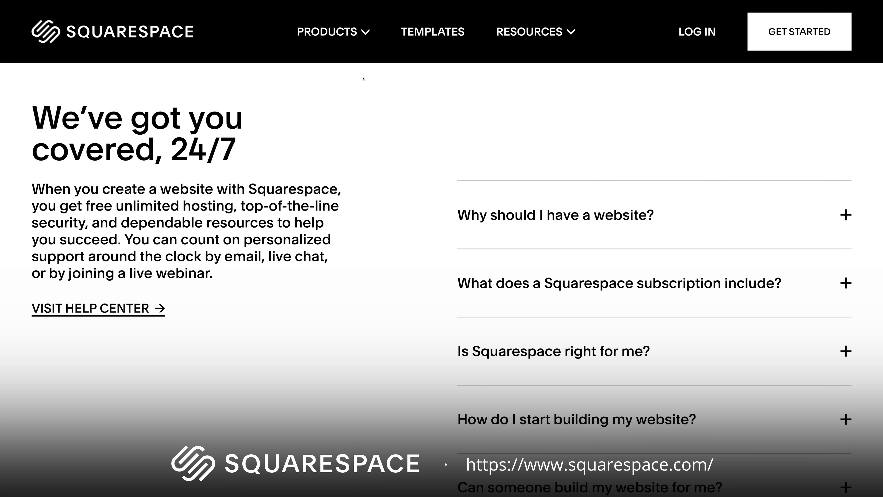
click(325, 32)
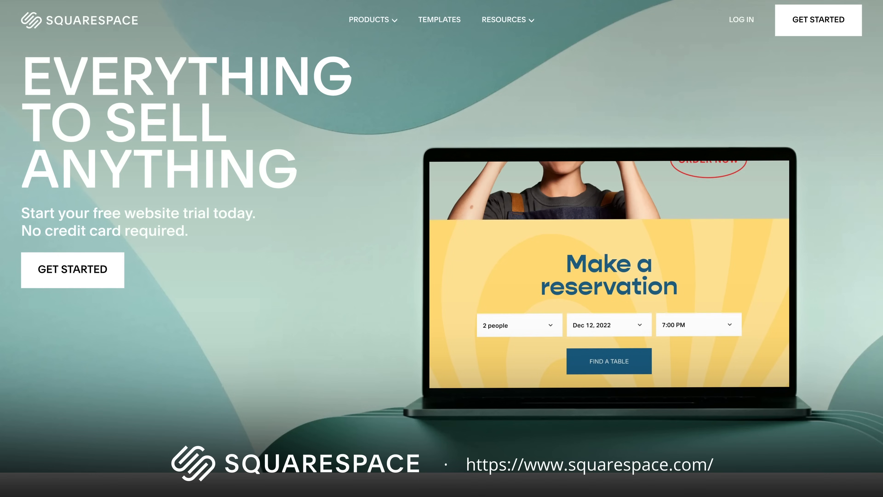
scroll(down, 3)
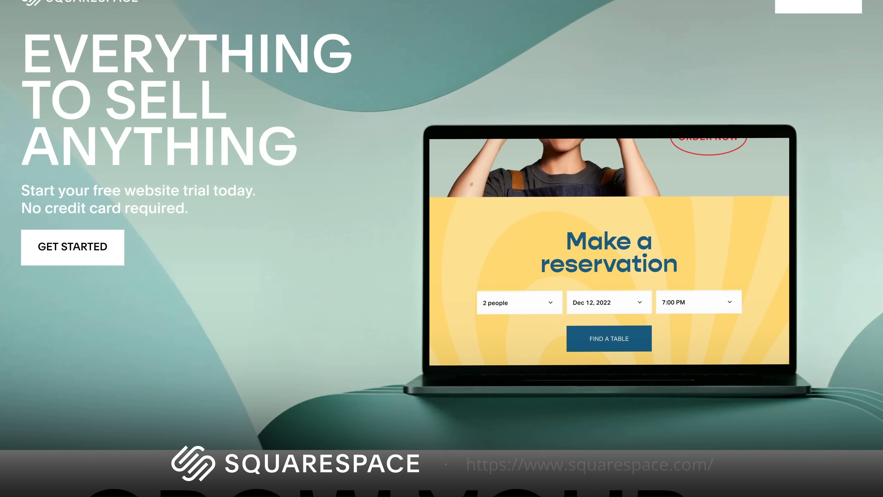